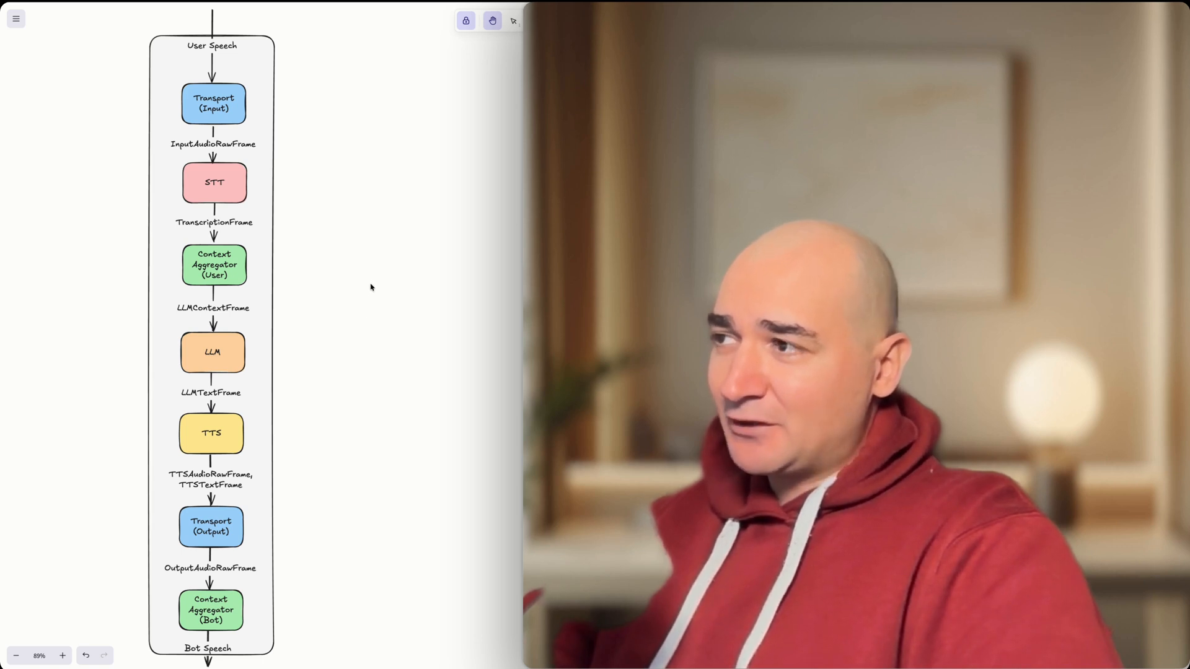
mouse_move(371, 275)
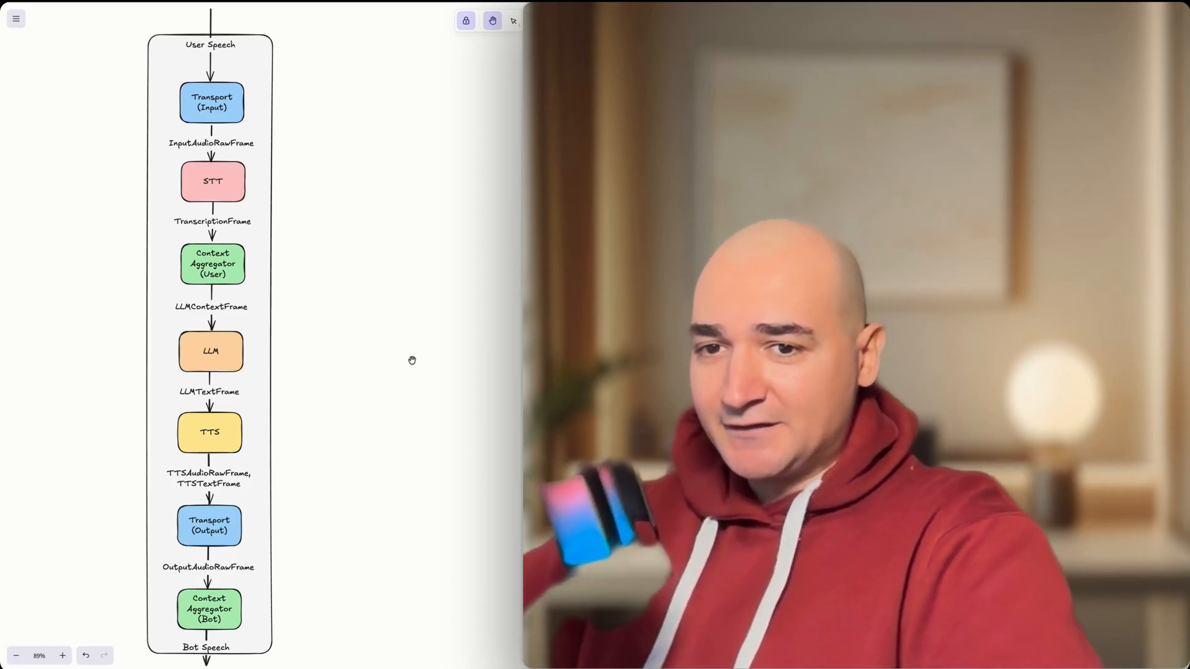
Zoom in to about 158% on the flowchart's top: input transport, STT, user context aggregator, LLM.
scroll("down", 3)
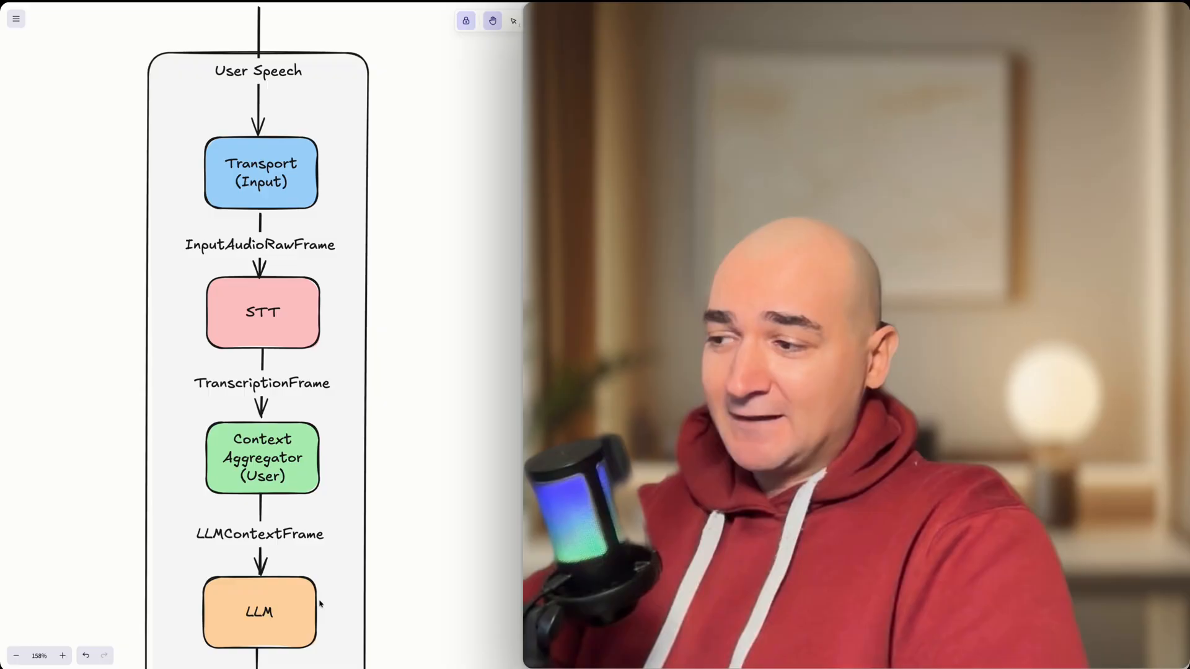
Scroll down to show LLM, TTS, Transport (Output) and Context Aggregator (Bot).
scroll("down", 3)
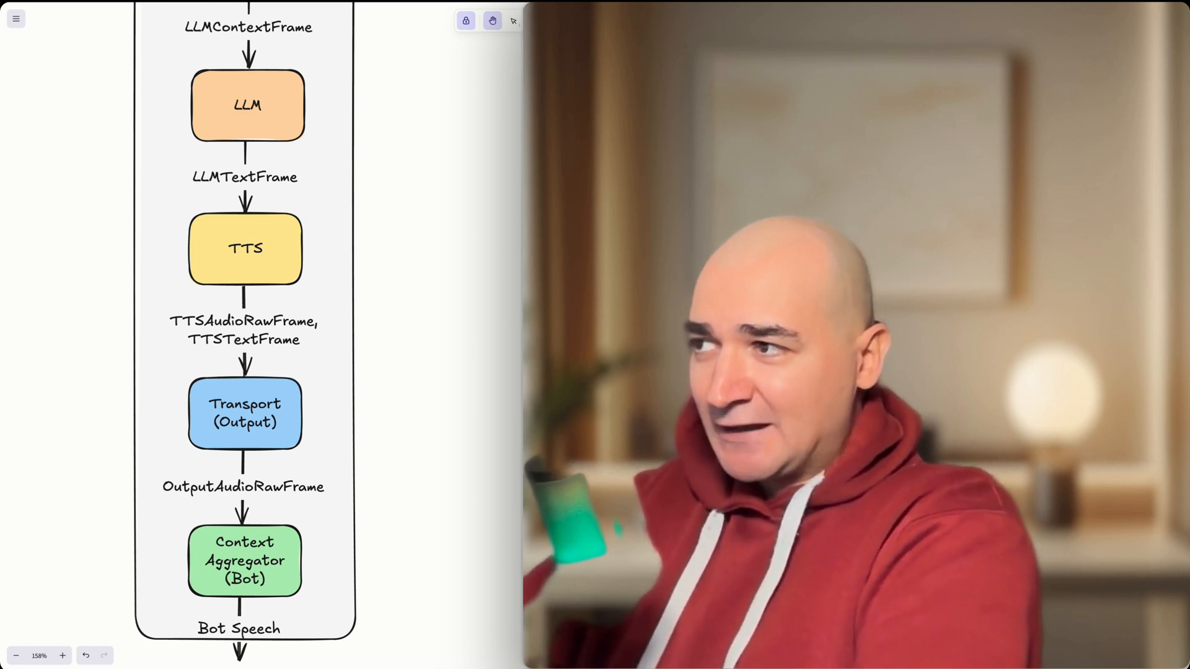
mouse_move(432, 169)
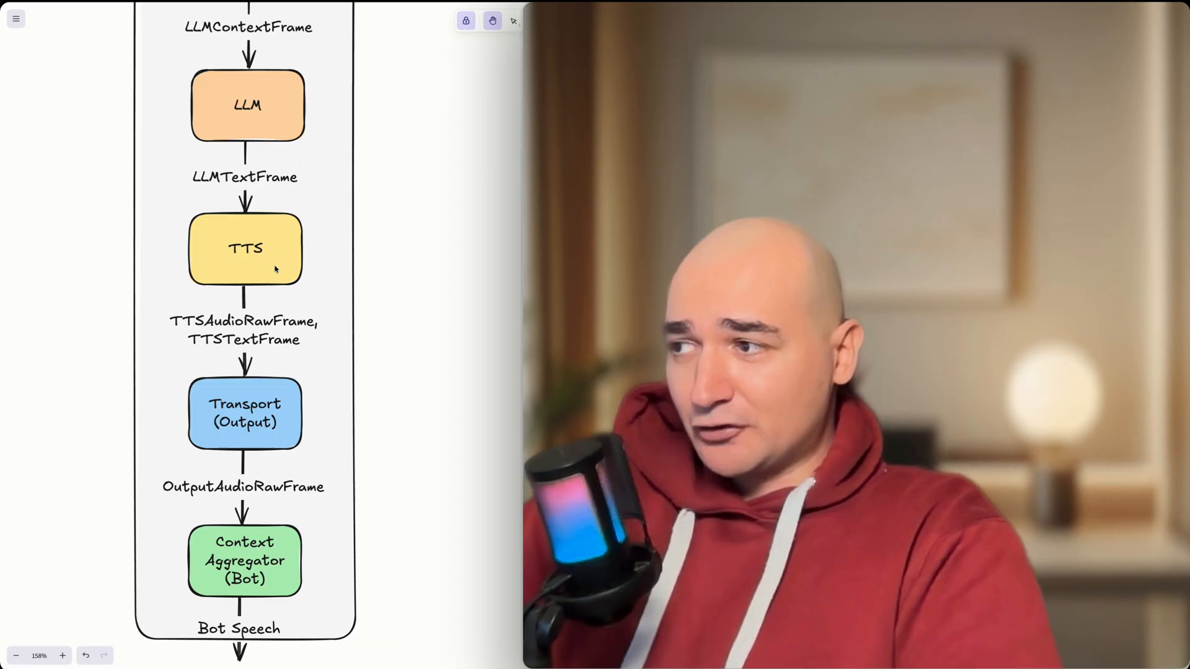
mouse_move(371, 313)
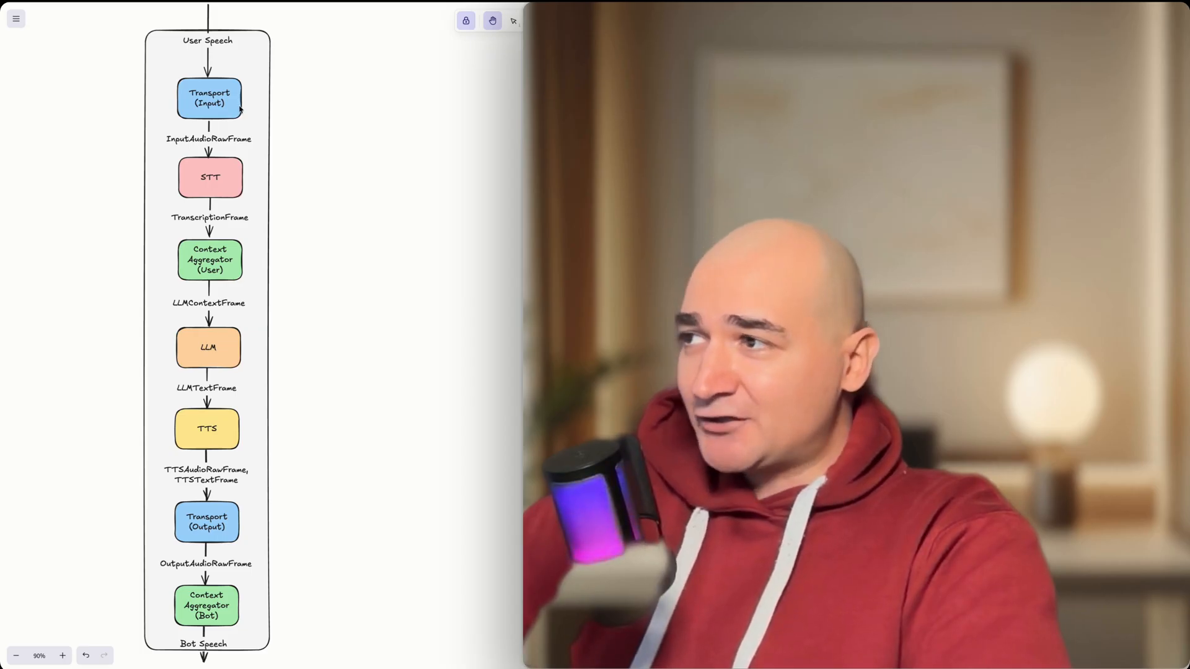
mouse_move(237, 101)
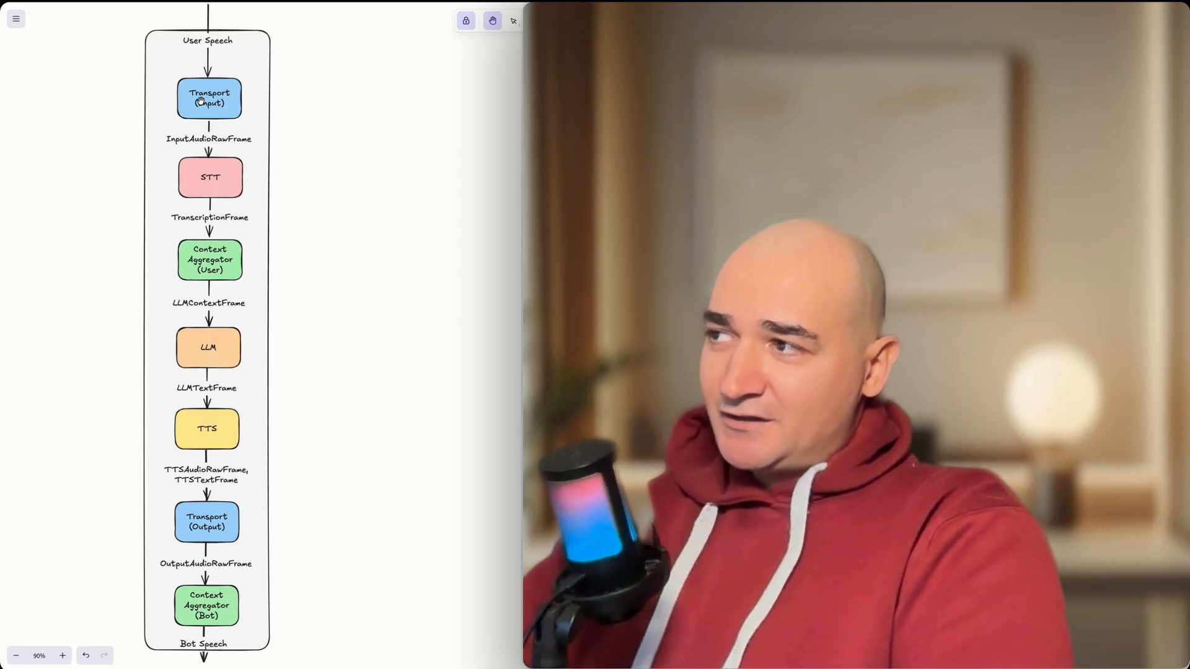
mouse_move(302, 128)
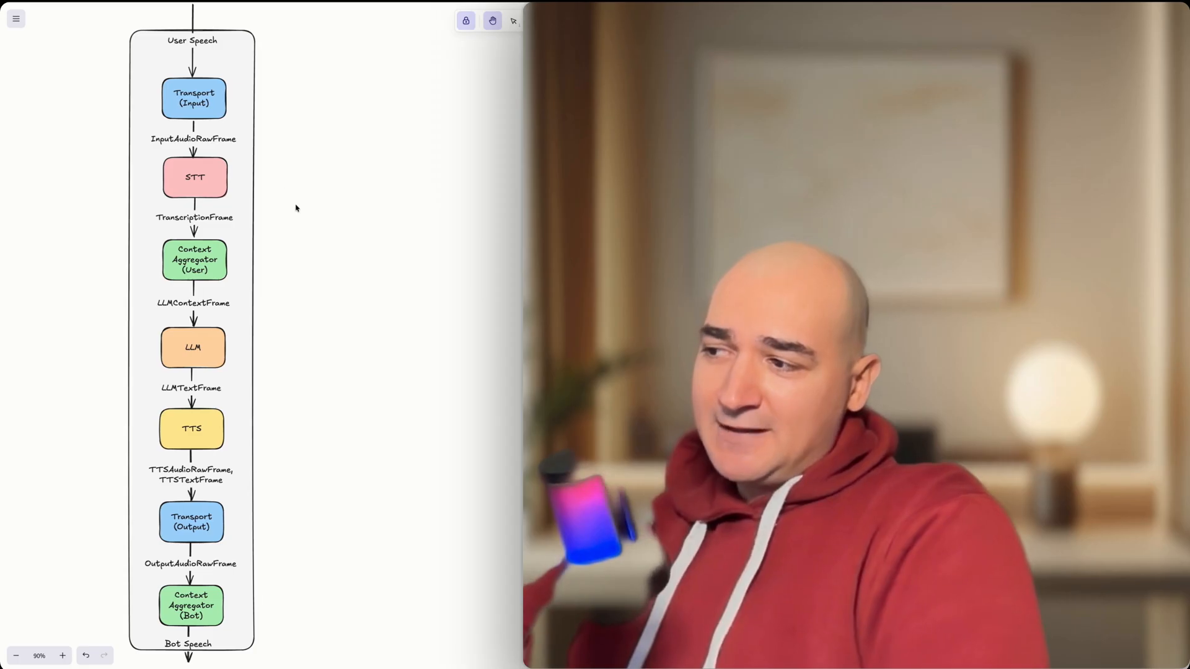
mouse_move(331, 428)
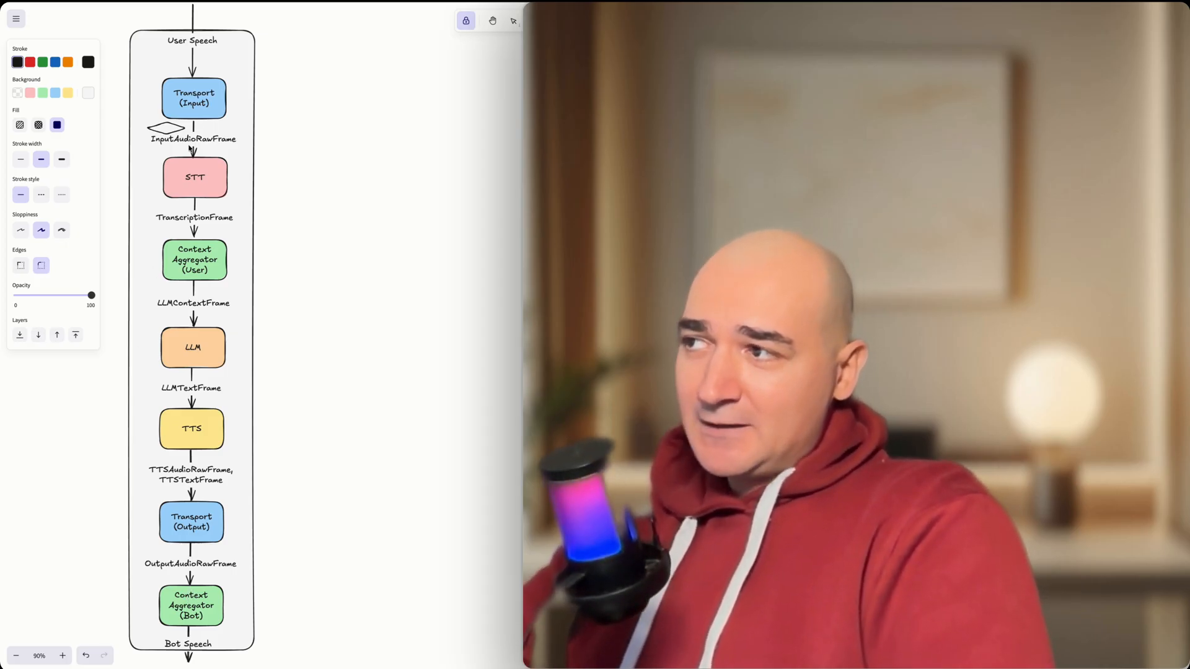
mouse_move(367, 180)
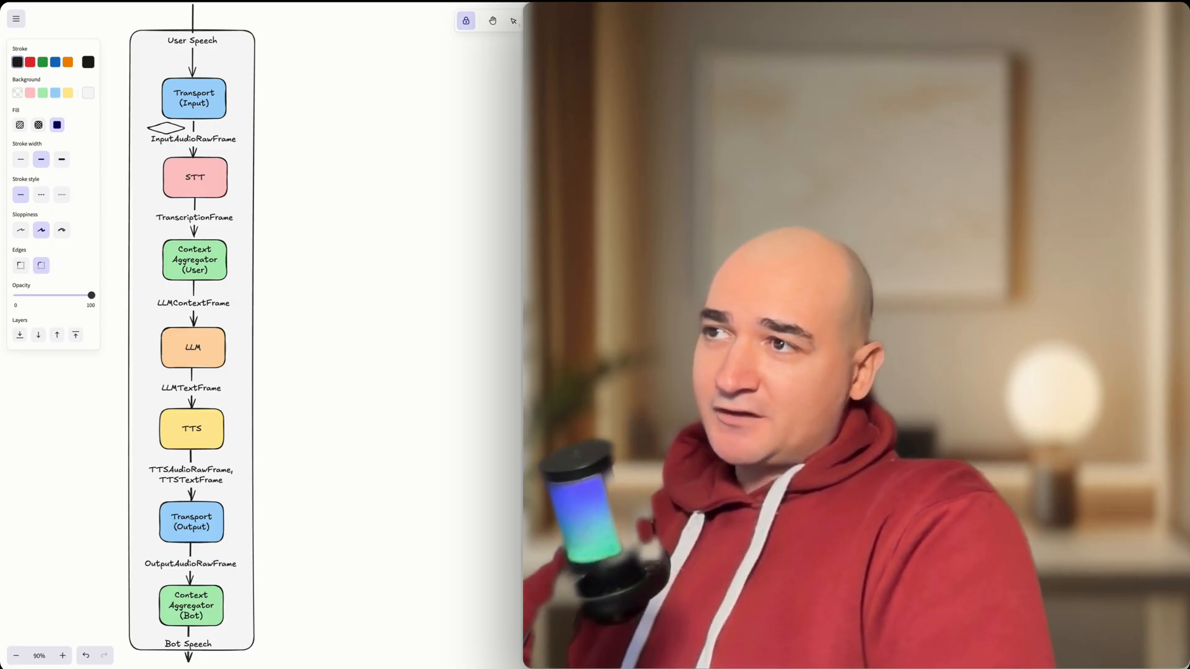
mouse_move(257, 135)
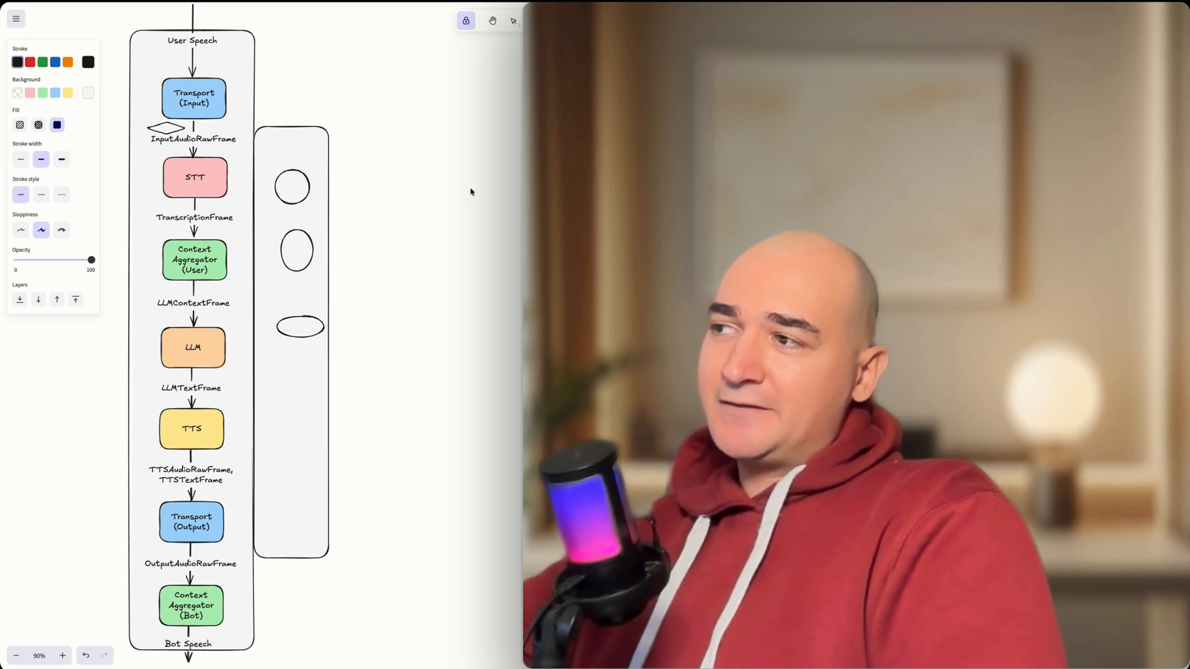
mouse_move(479, 211)
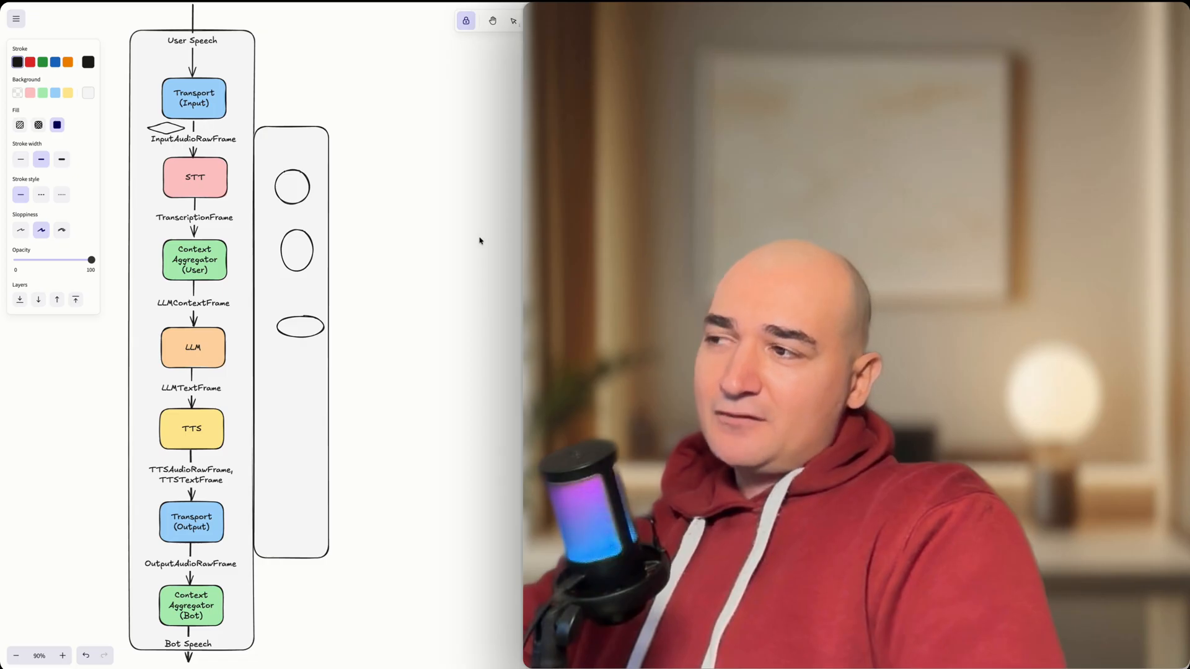
mouse_move(464, 258)
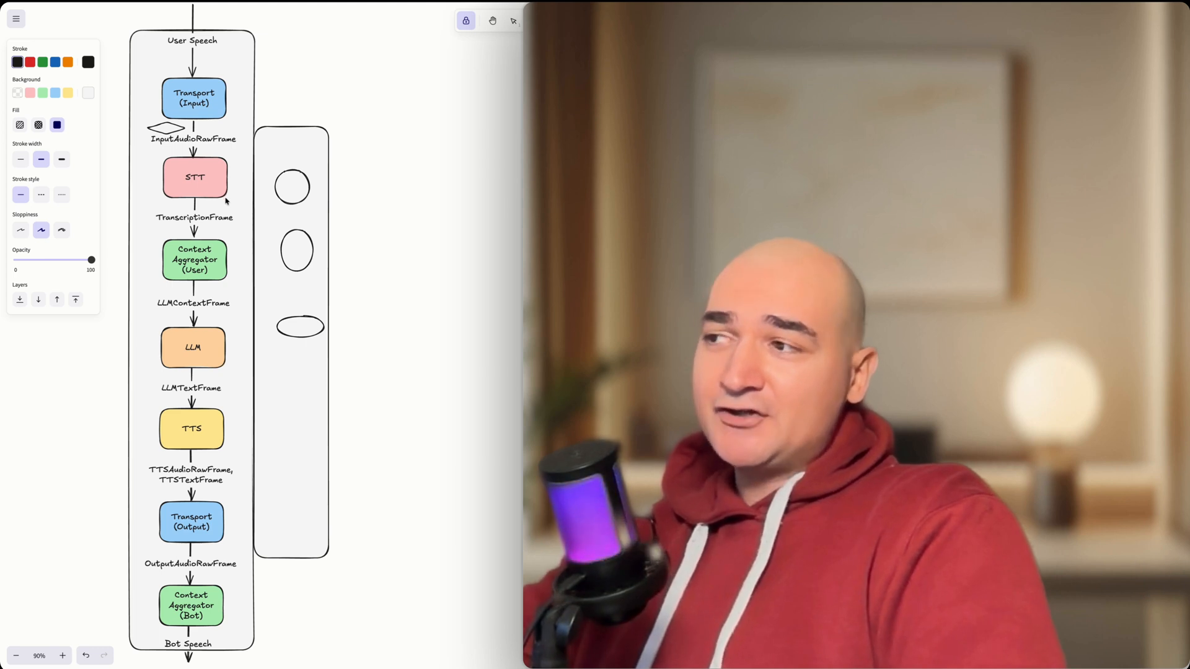
mouse_move(373, 253)
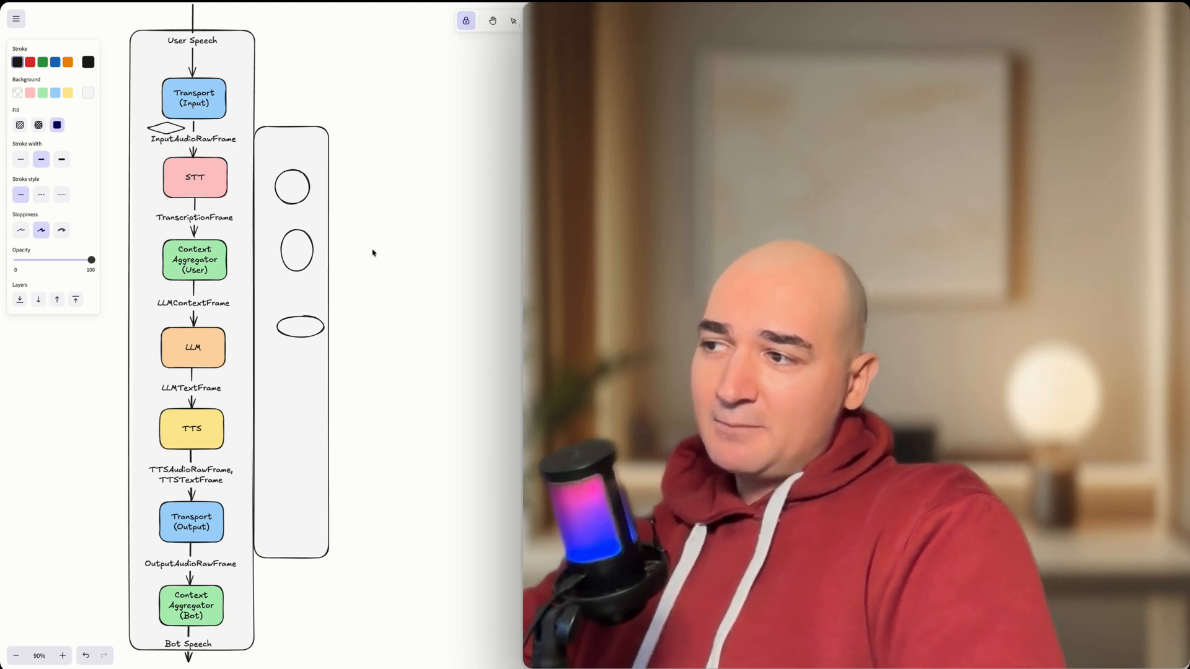
mouse_move(430, 258)
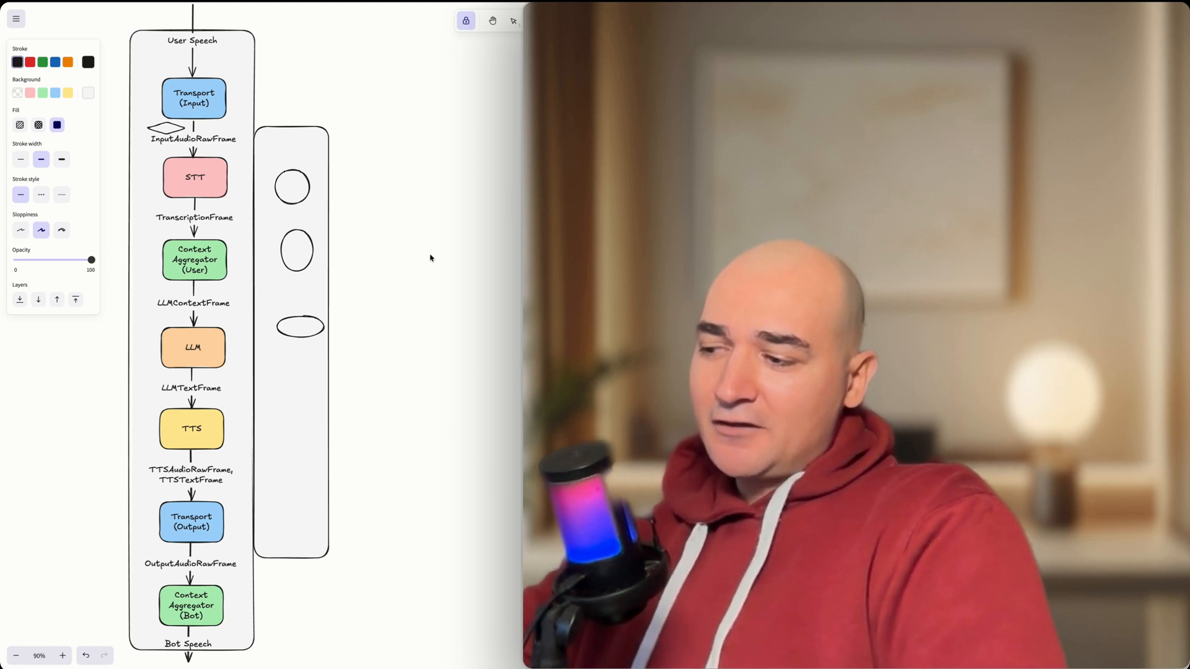
mouse_move(389, 267)
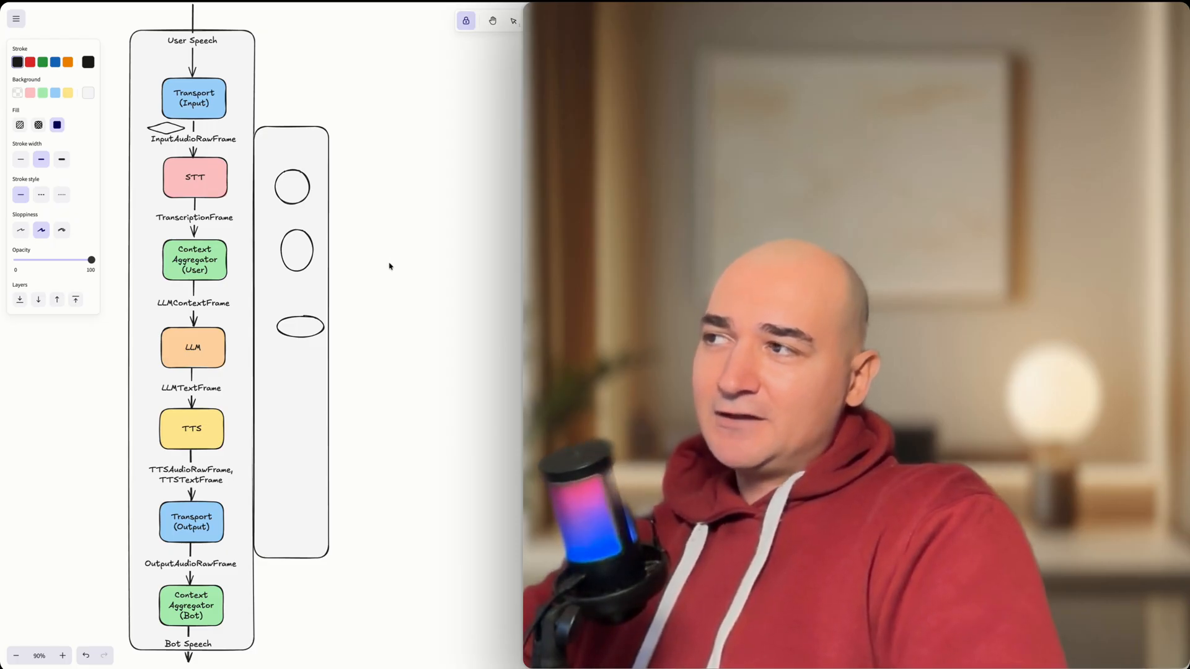
mouse_move(256, 88)
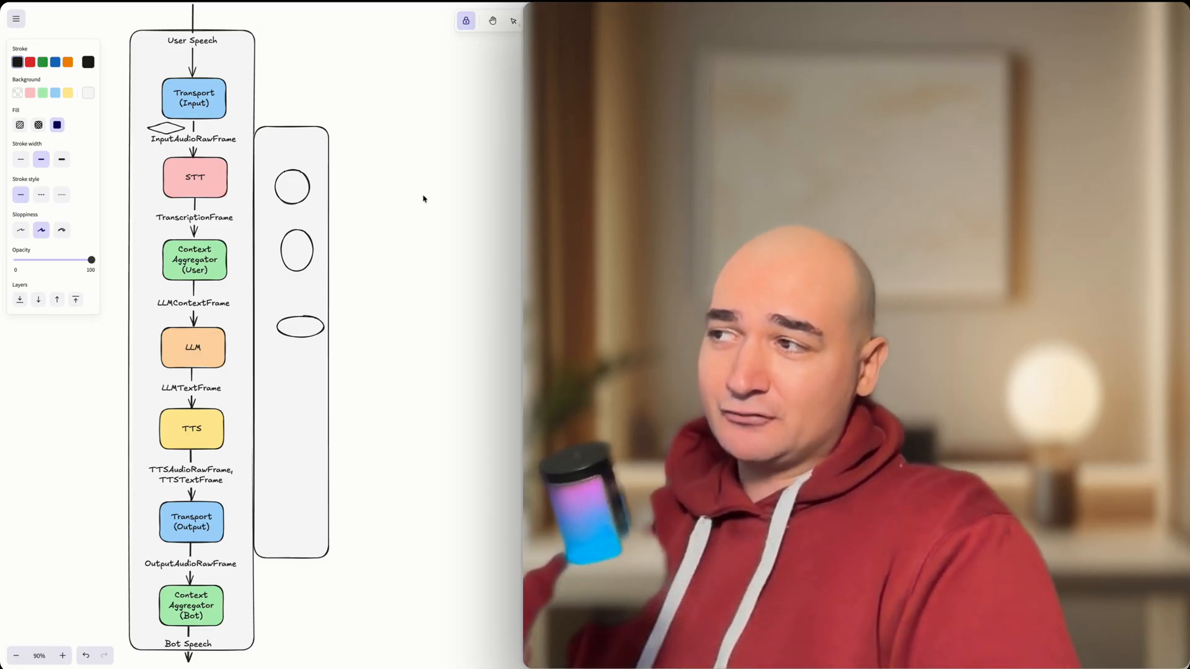
mouse_move(461, 185)
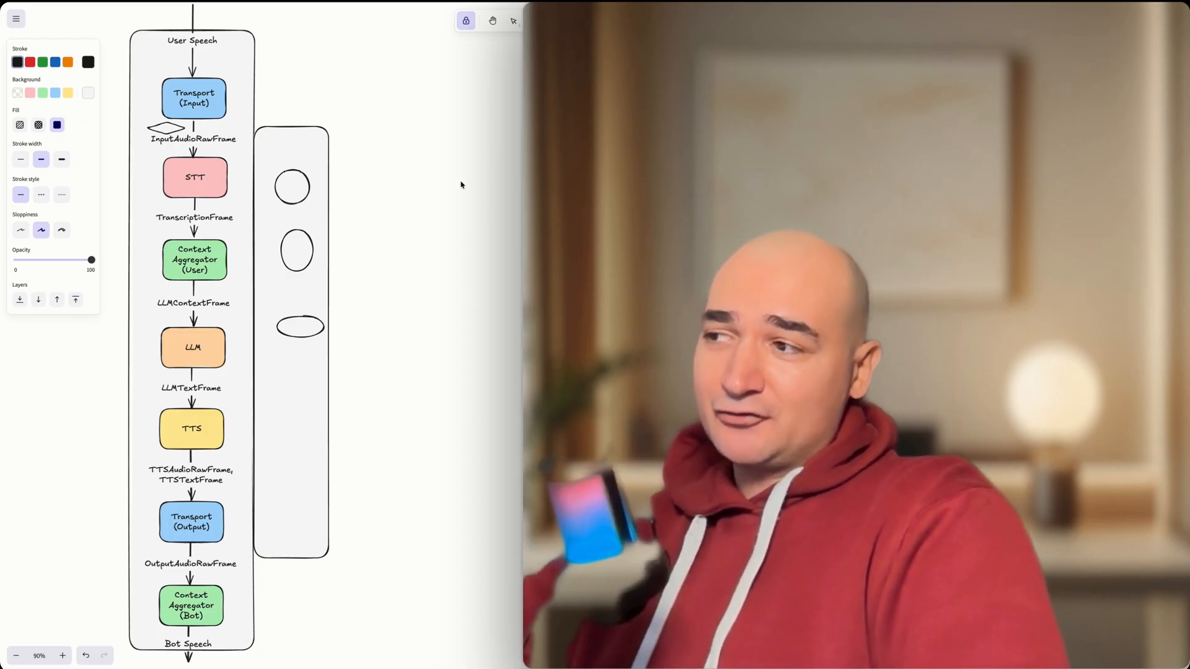
Skim the video-transcription-tool README, then switch to the pipecat-ai/pipecat repository tab.
left_click(201, 11)
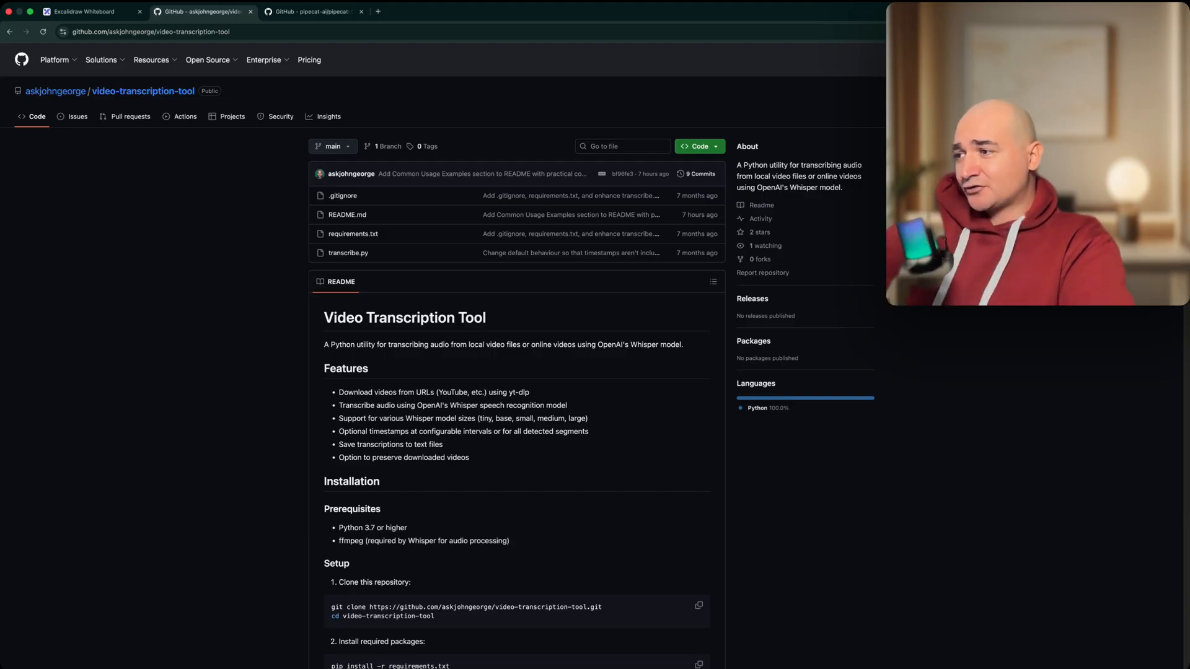
scroll("down", 3)
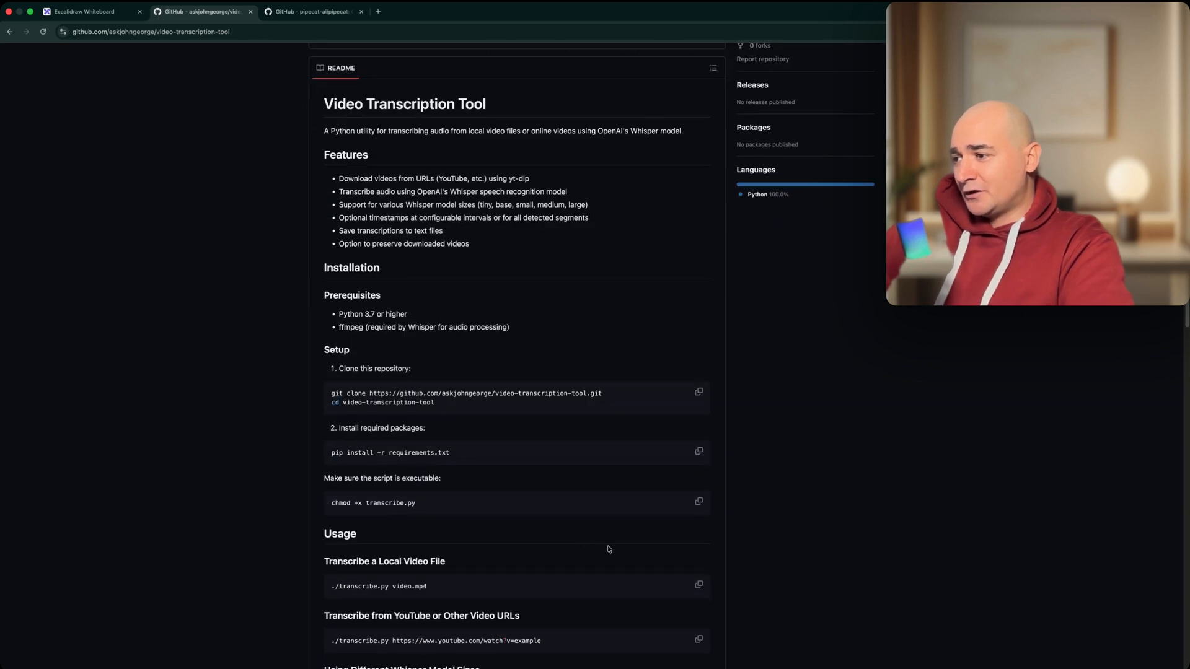
scroll("down", 3)
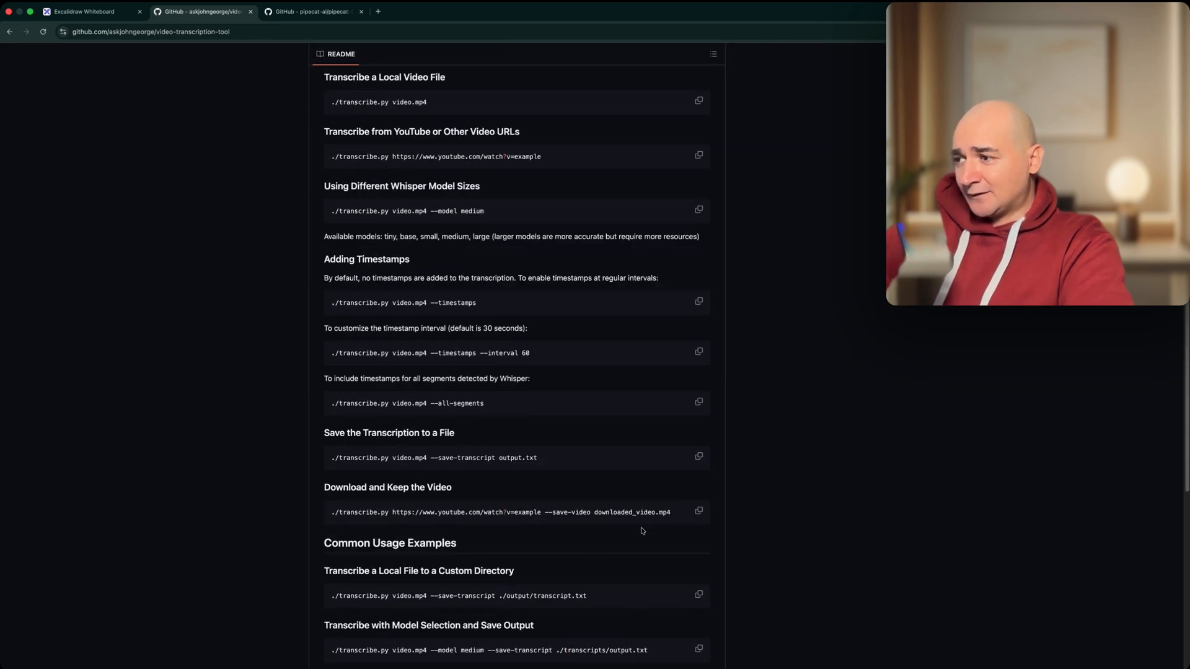
scroll("down", 3)
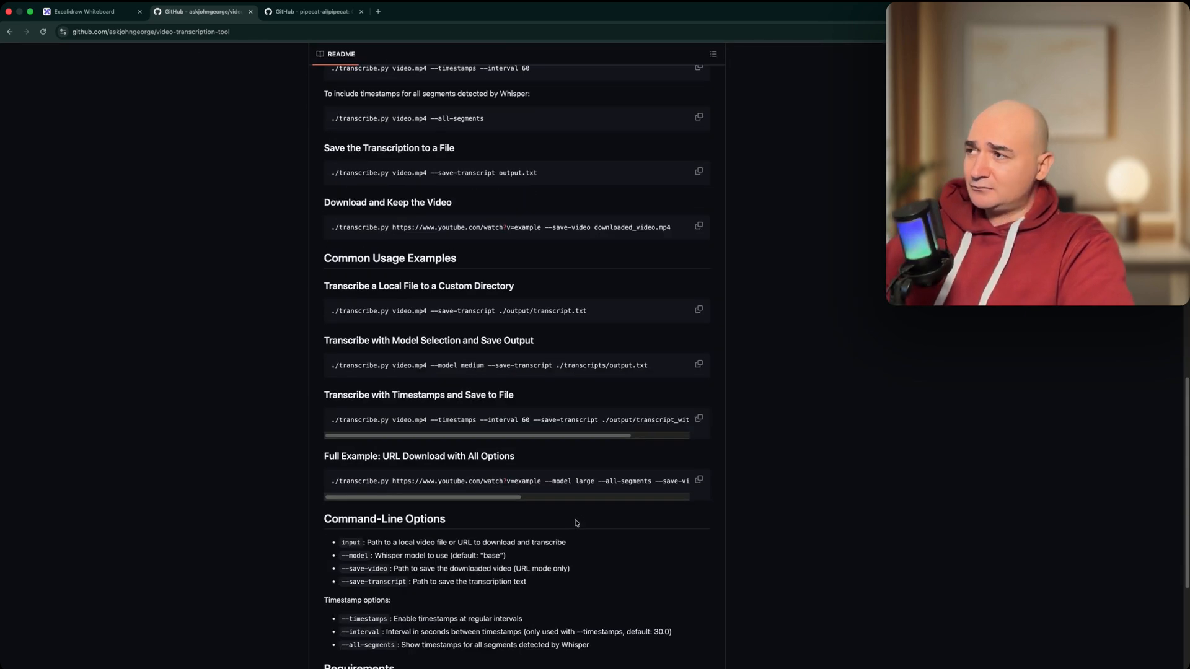
scroll("up", 3)
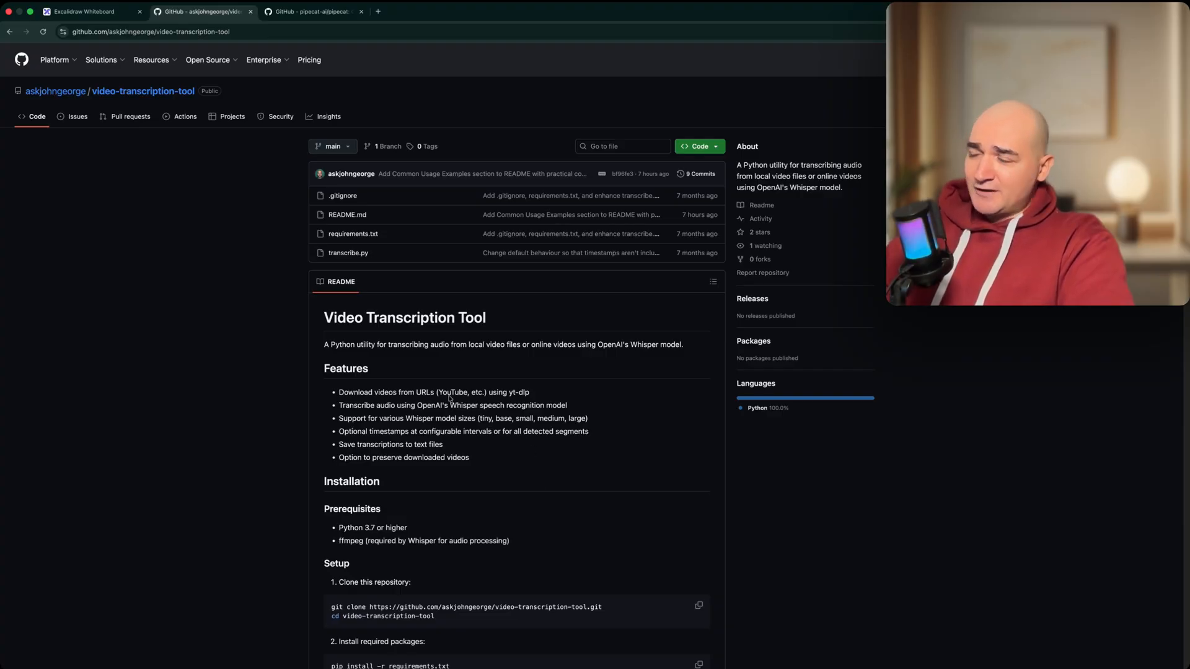
left_click(311, 11)
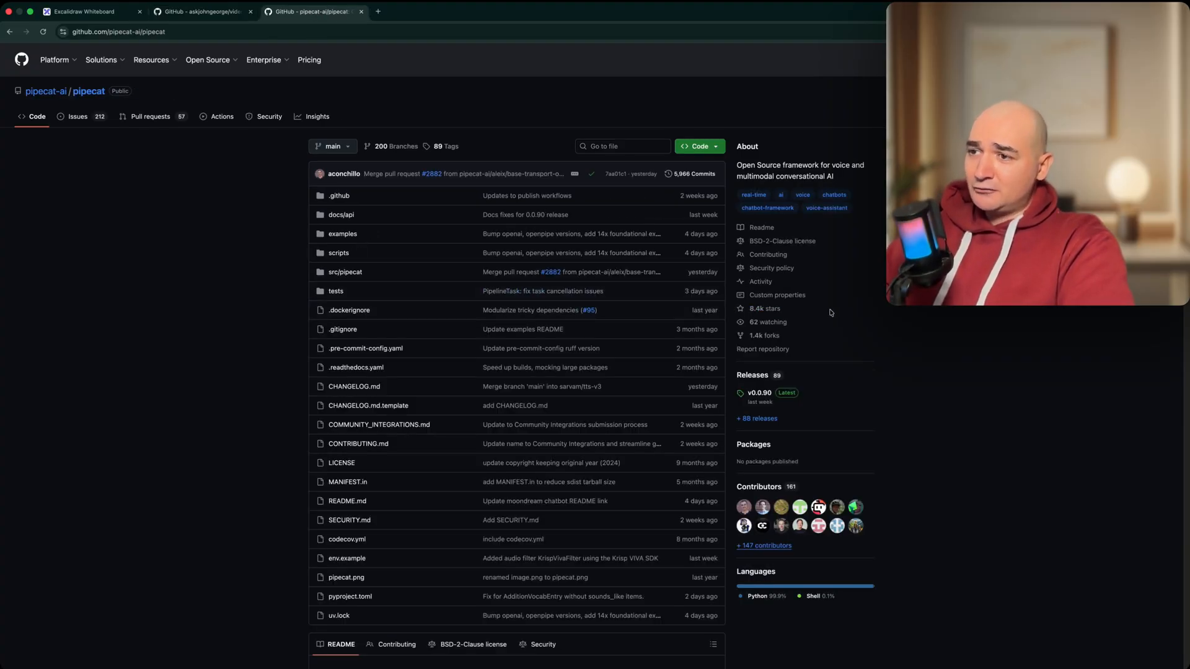